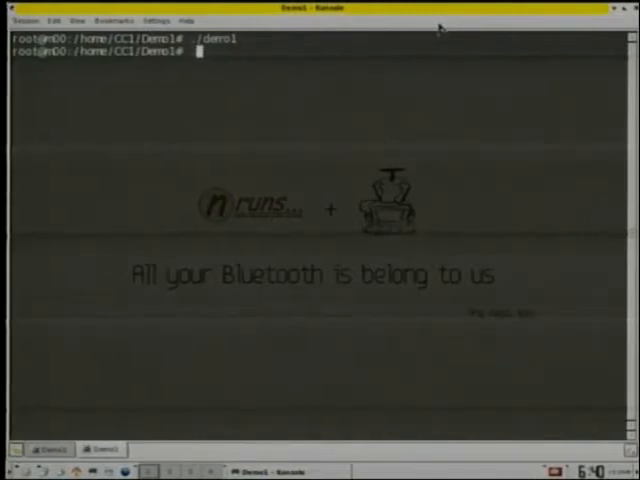
- Run ./demo2 to upload the input manager, linkkey harvester and TTY backdoor over OBEX FTP
{"action": "type", "text": "./demo2"}
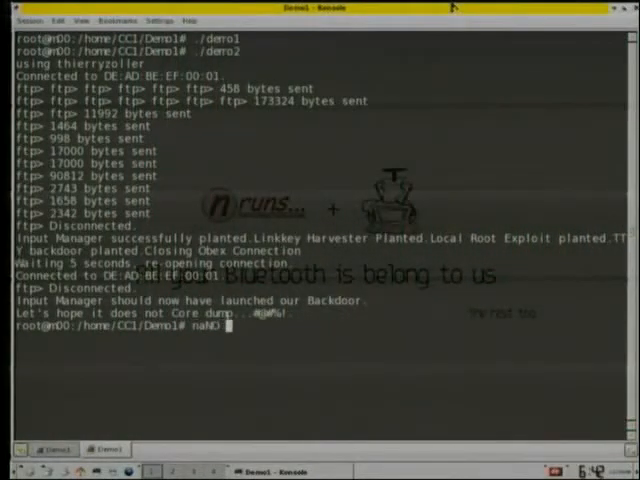
- Run nano cccdemo to view the script's FTP put commands that plant the backdoor
{"action": "type", "text": "CCC"}
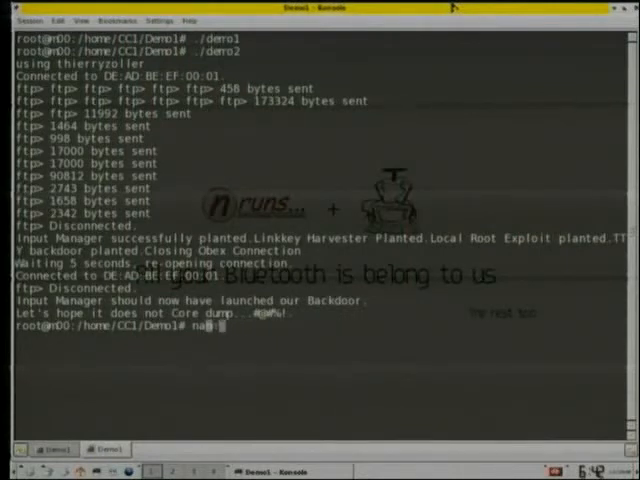
{"action": "type", "text": "no"}
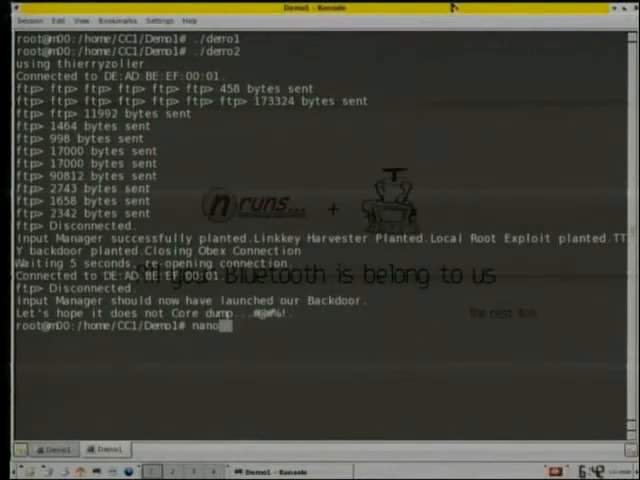
{"action": "type", "text": "cccdemo"}
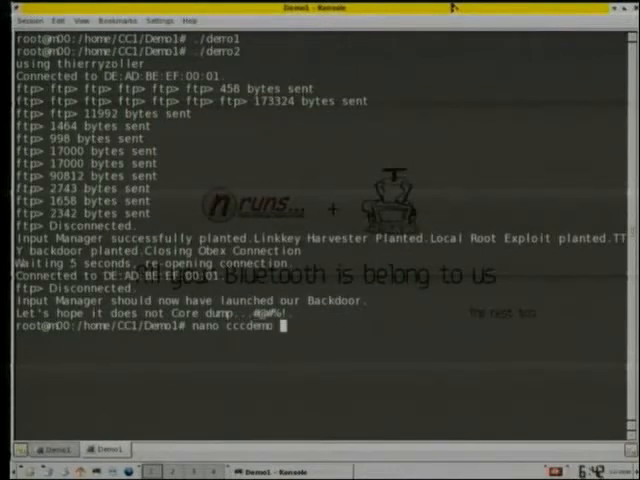
{"action": "key", "text": "Return"}
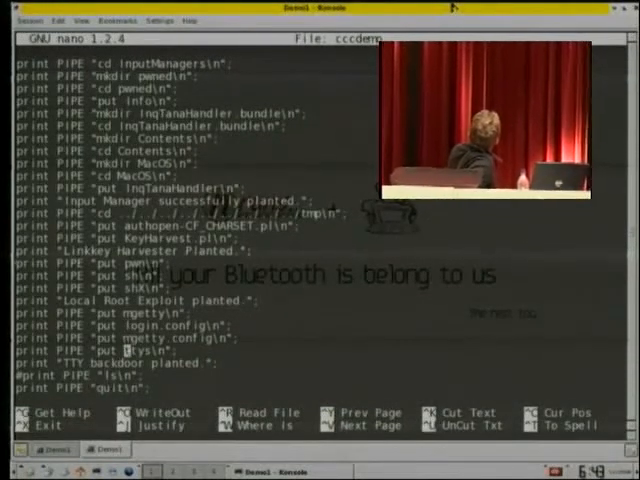
- Scroll through the rest of the cccdemo script in nano and exit to the prompt
{"action": "scroll", "scroll_direction": "down", "scroll_amount": 3}
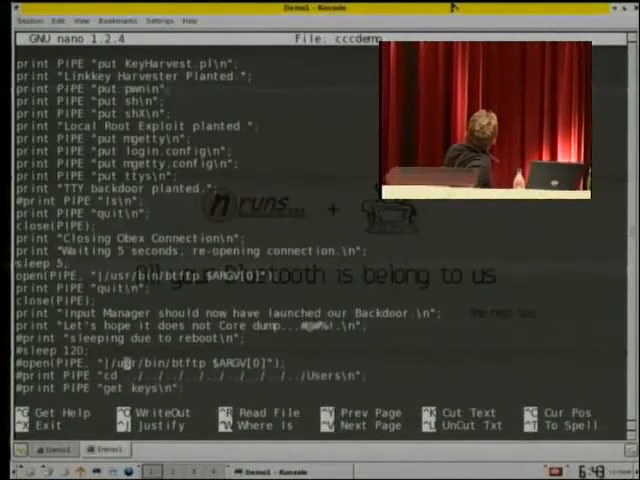
{"action": "scroll", "scroll_direction": "down", "scroll_amount": 3}
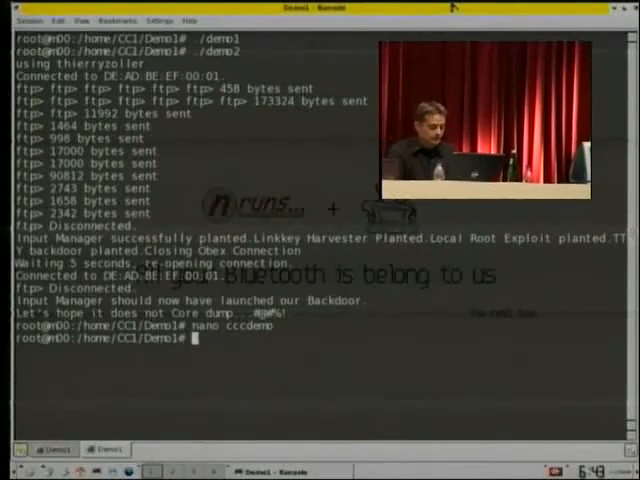
- Run ./demo3 and log in as 23C3 to reach the target's Darwin shell over RFCOMM channel 3
{"action": "type", "text": "./demo"}
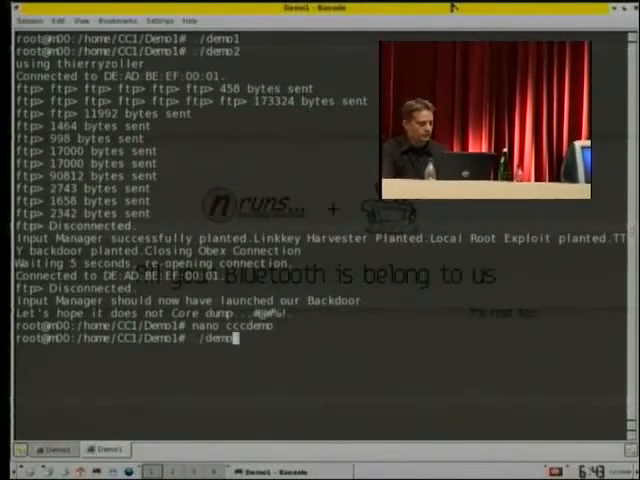
{"action": "key", "text": "Return"}
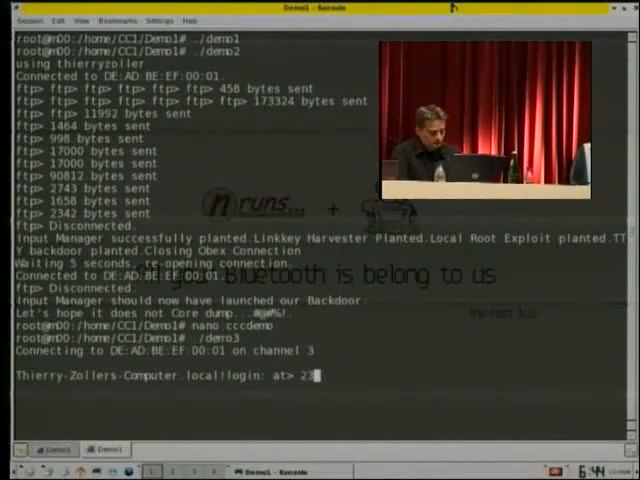
{"action": "type", "text": "23C3"}
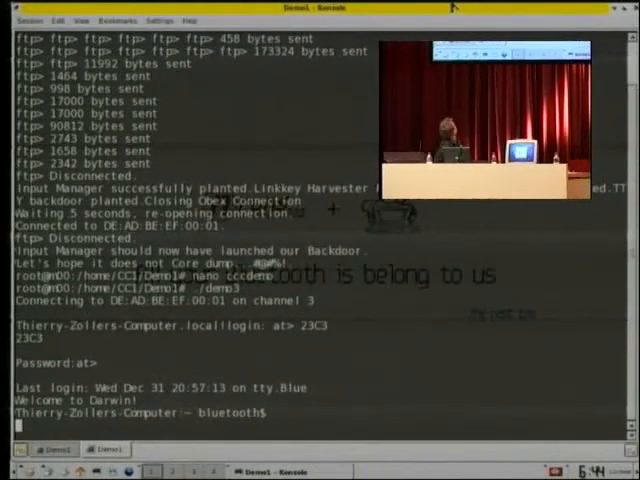
- Run id showing the bluetooth user with uid and gid 666, then begin the ./sh command
{"action": "type", "text": "ld"}
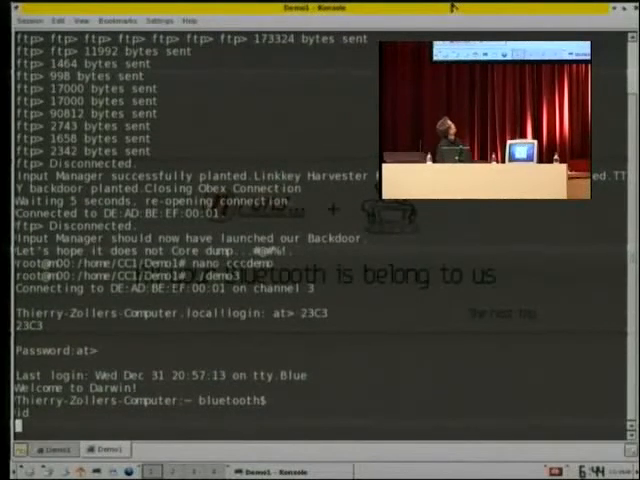
{"action": "scroll", "scroll_direction": "up", "scroll_amount": 3}
{"action": "type", "text": "id"}
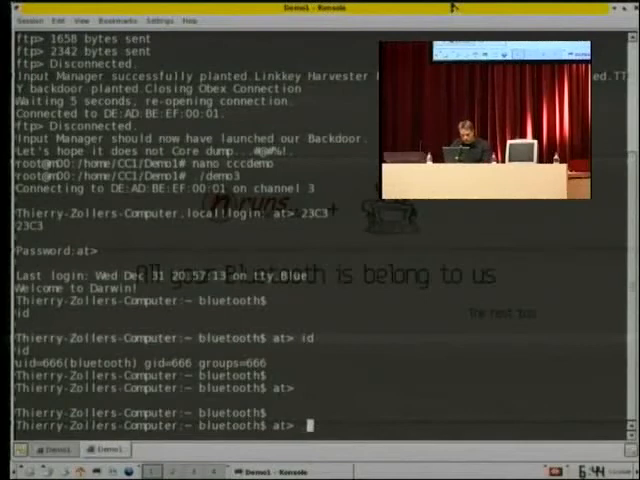
{"action": "type", "text": "/sh"}
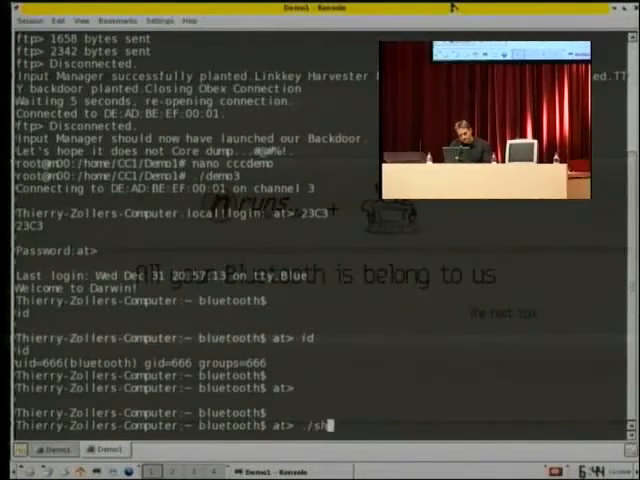